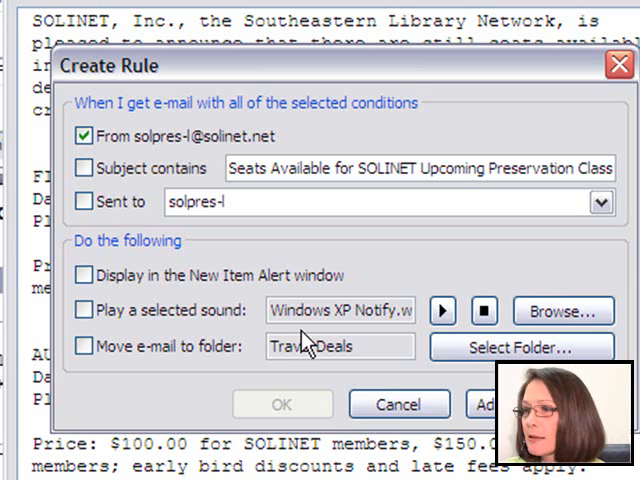
Choose to select a destination folder for the rule's matching messages.
left_click(526, 348)
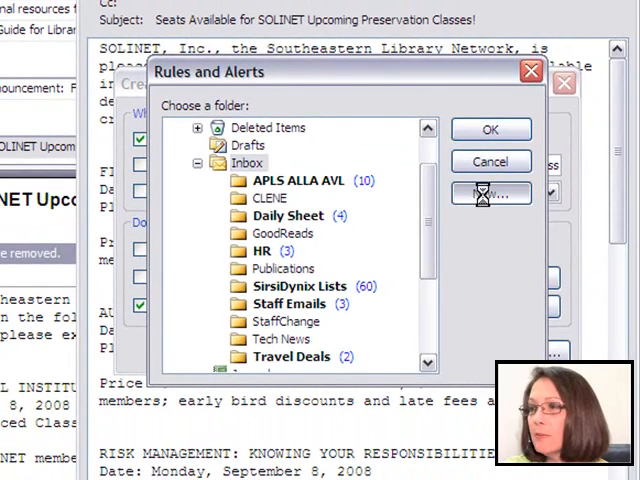
Create a new mail folder named Solinet as the rule's destination.
left_click(492, 192)
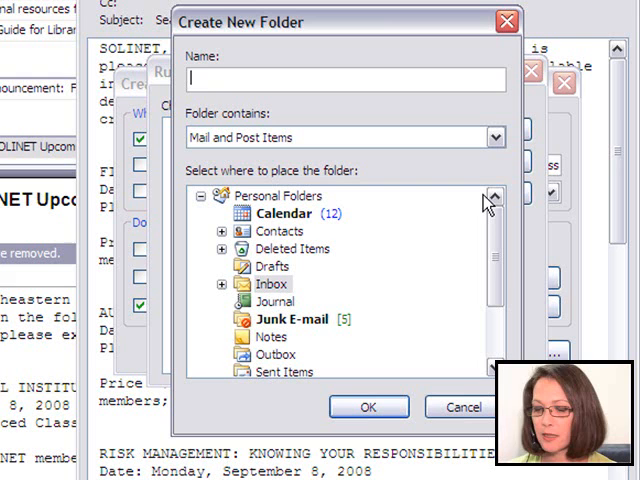
type("Solinet")
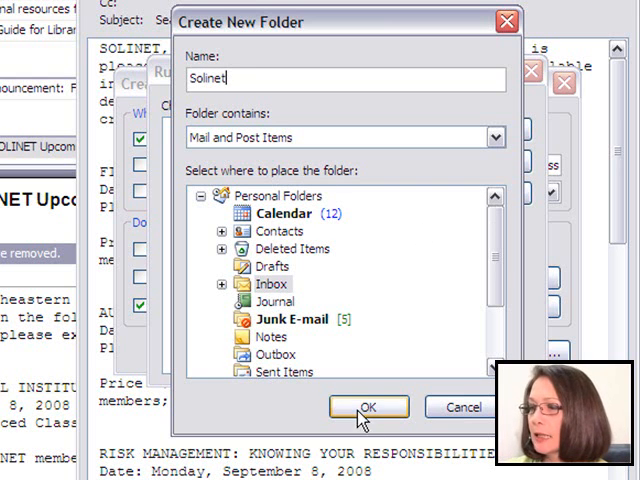
left_click(368, 408)
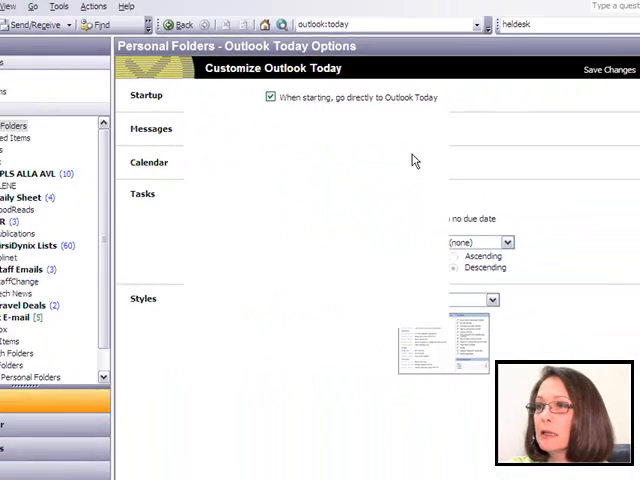